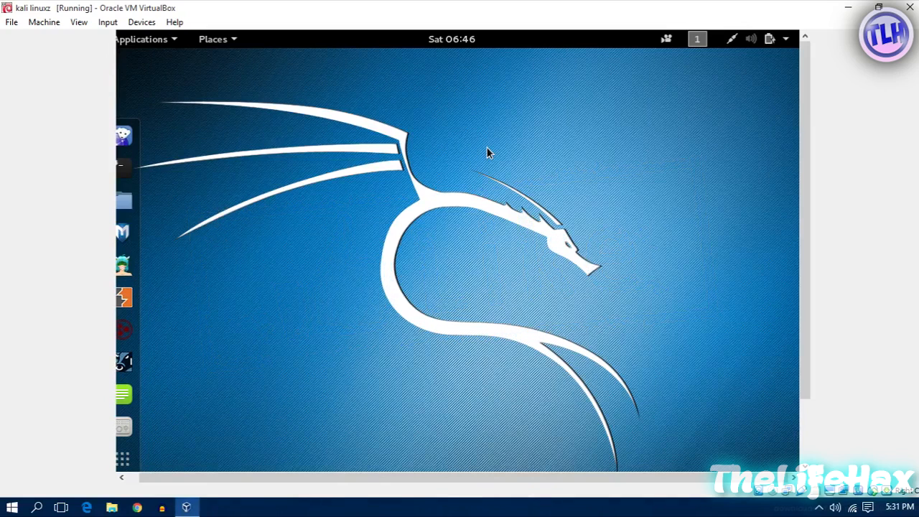
{"action": "mouse_move", "coordinate": [424, 117]}
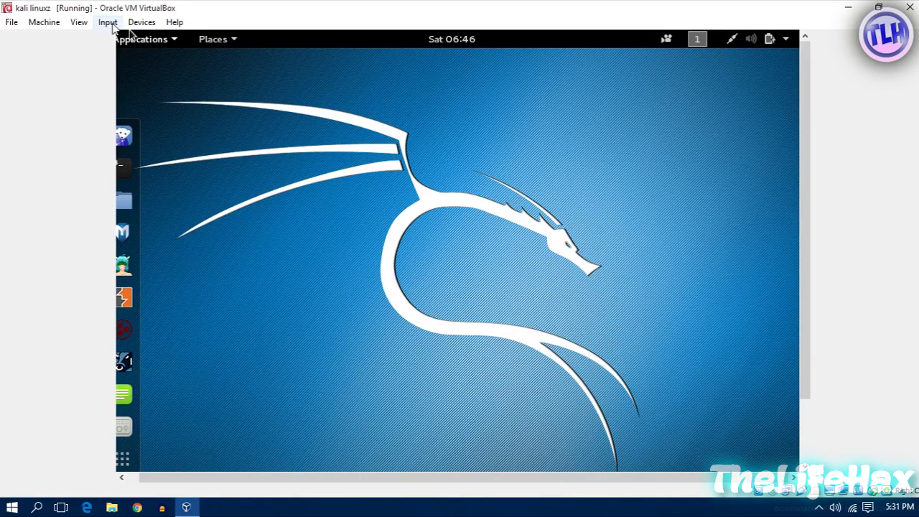
{"action": "mouse_move", "coordinate": [337, 132]}
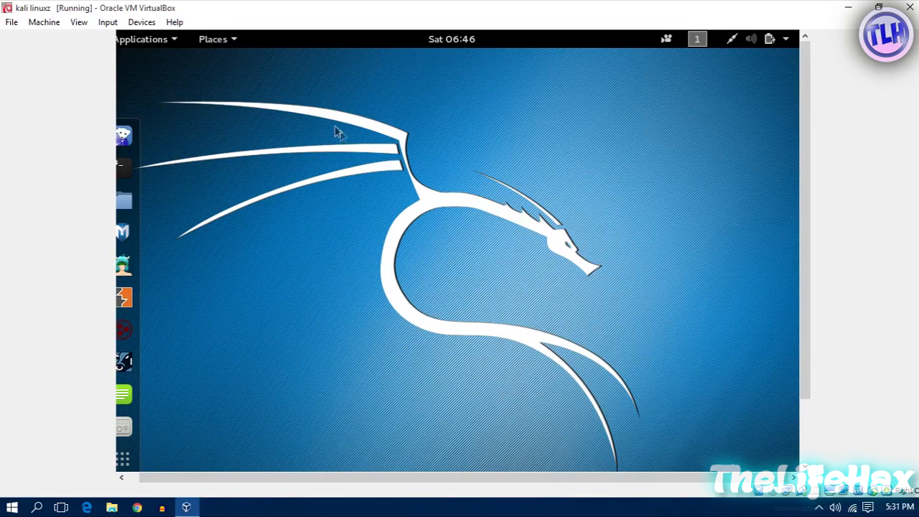
{"action": "mouse_move", "coordinate": [242, 124]}
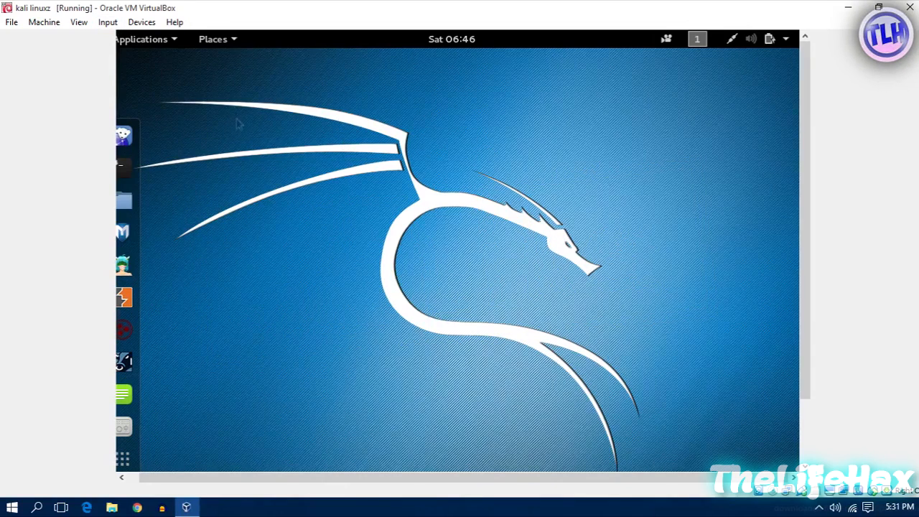
Step: Insert the Guest Additions CD image into the running Kali VM via the Devices menu
{"action": "left_click", "coordinate": [141, 22]}
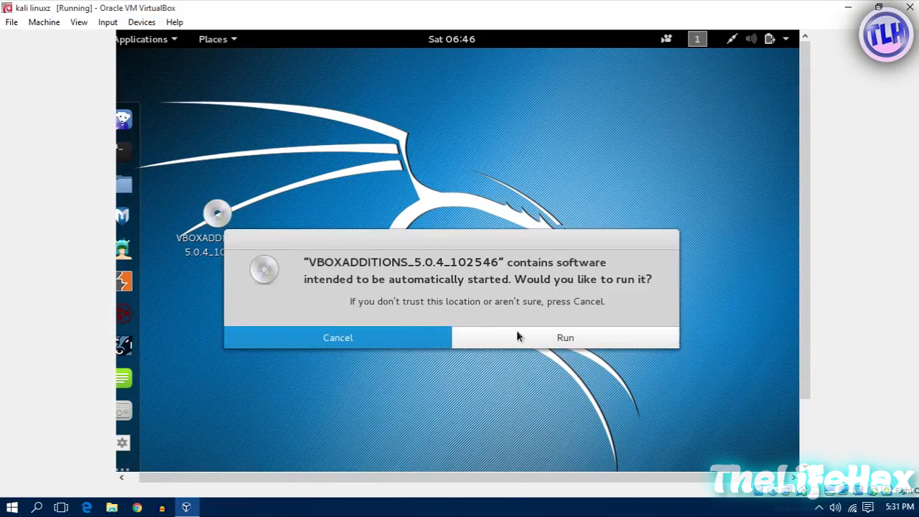
{"action": "mouse_move", "coordinate": [528, 339]}
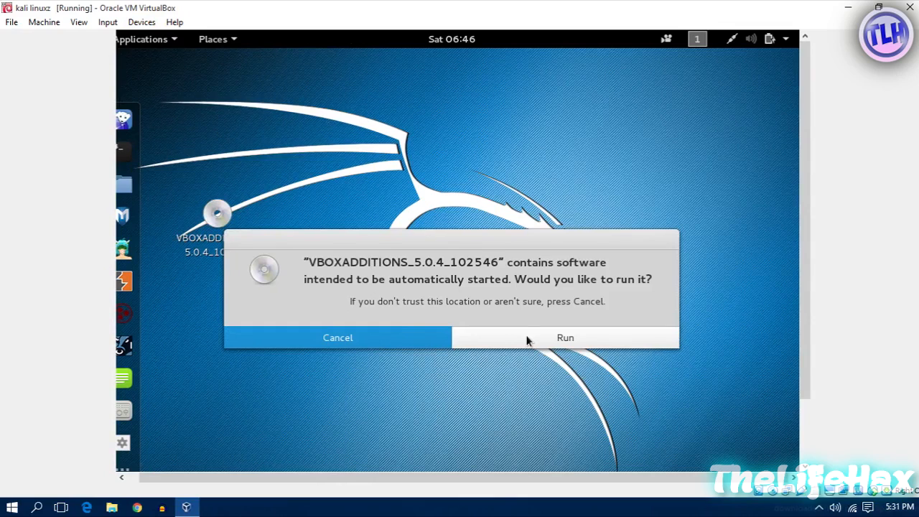
{"action": "mouse_move", "coordinate": [549, 339]}
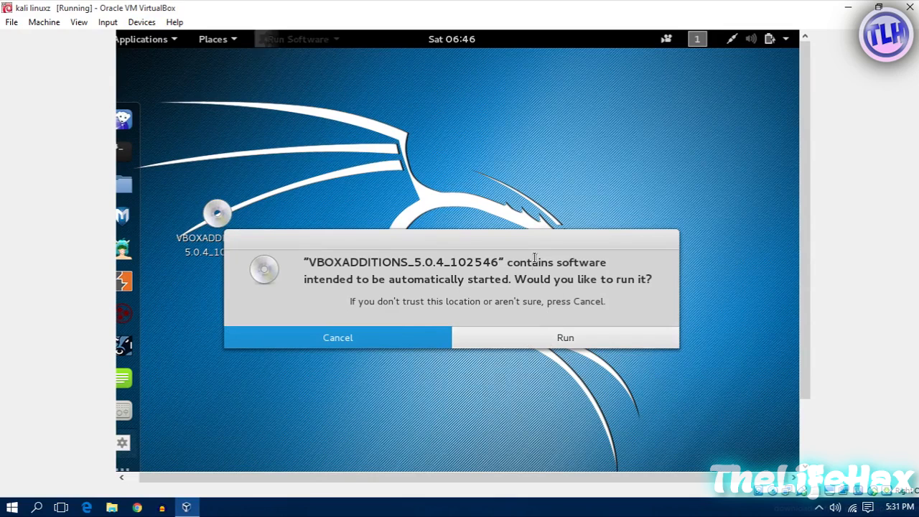
Step: Attempt the disc's autorun, dismiss the 'Unable to locate the program' error and bring up the file manager
{"action": "left_click", "coordinate": [566, 338]}
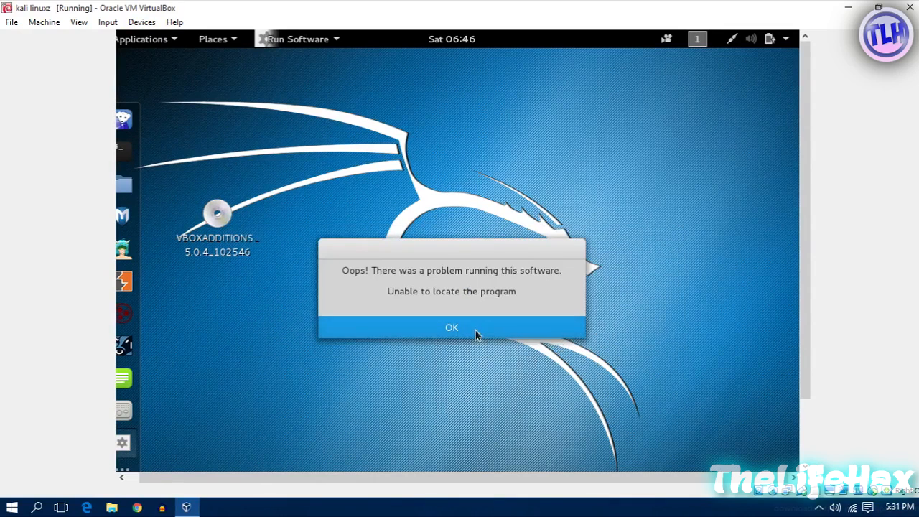
{"action": "left_click", "coordinate": [451, 328]}
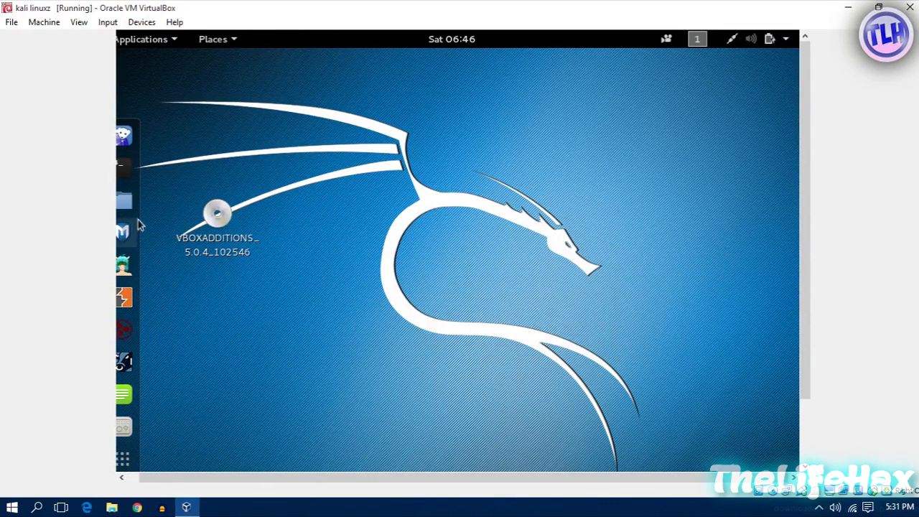
{"action": "left_click", "coordinate": [124, 208]}
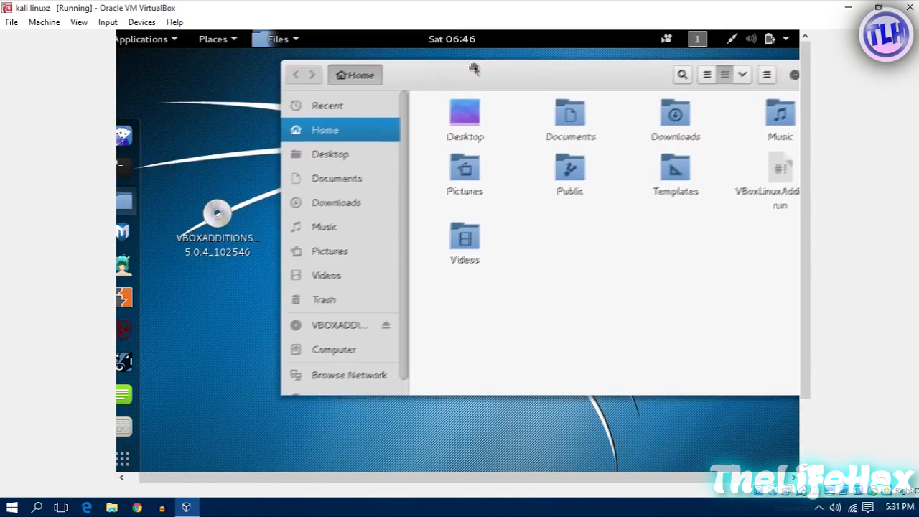
{"action": "mouse_move", "coordinate": [388, 225]}
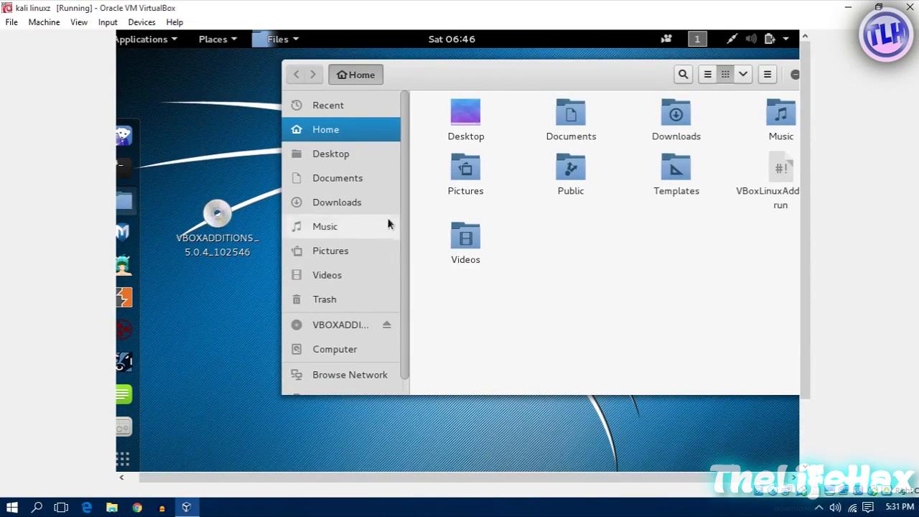
{"action": "mouse_move", "coordinate": [339, 325]}
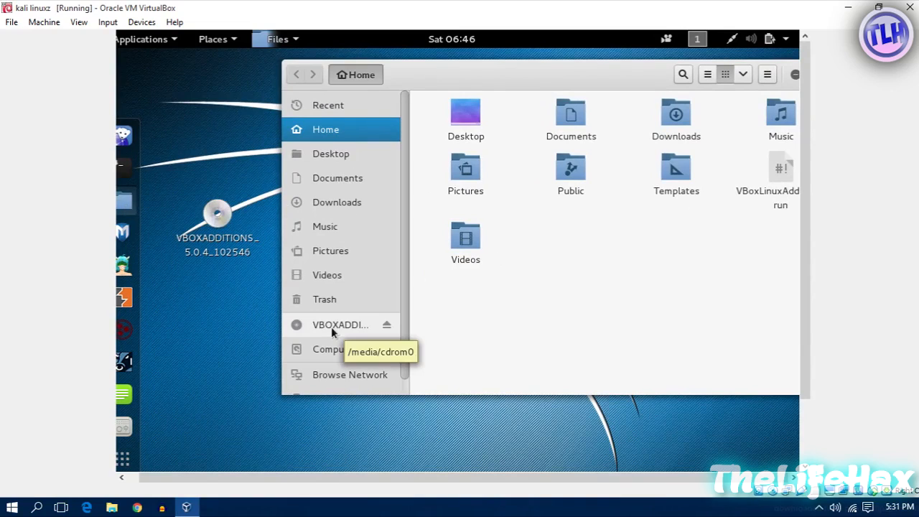
Step: Copy VBoxLinuxAdditions.run from the VBOXADDITIONS disc onto the Kali desktop and close the disc window
{"action": "left_click", "coordinate": [340, 325]}
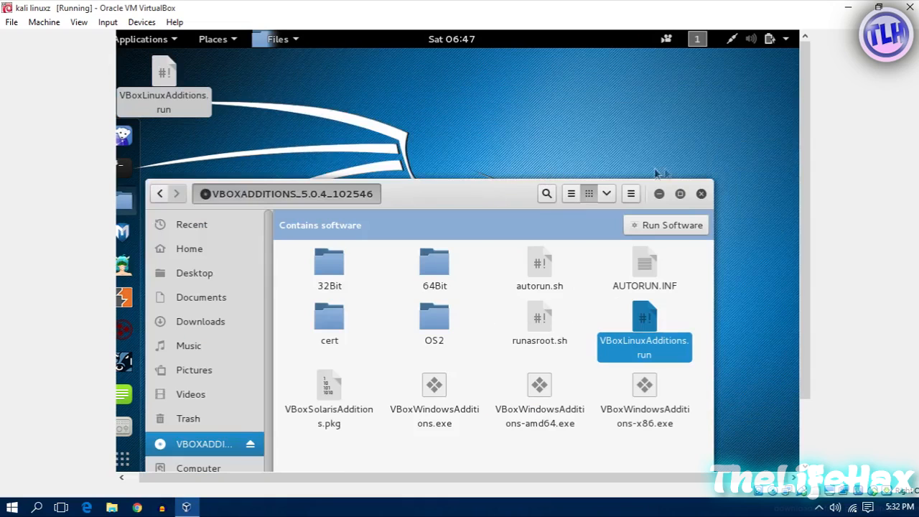
{"action": "left_click", "coordinate": [702, 193]}
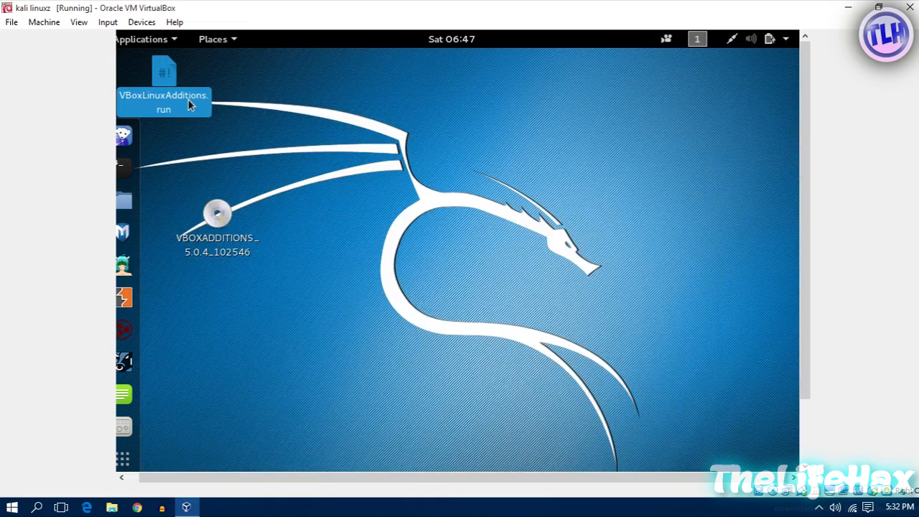
{"action": "left_click_drag", "start_coordinate": [163, 82], "coordinate": [429, 194]}
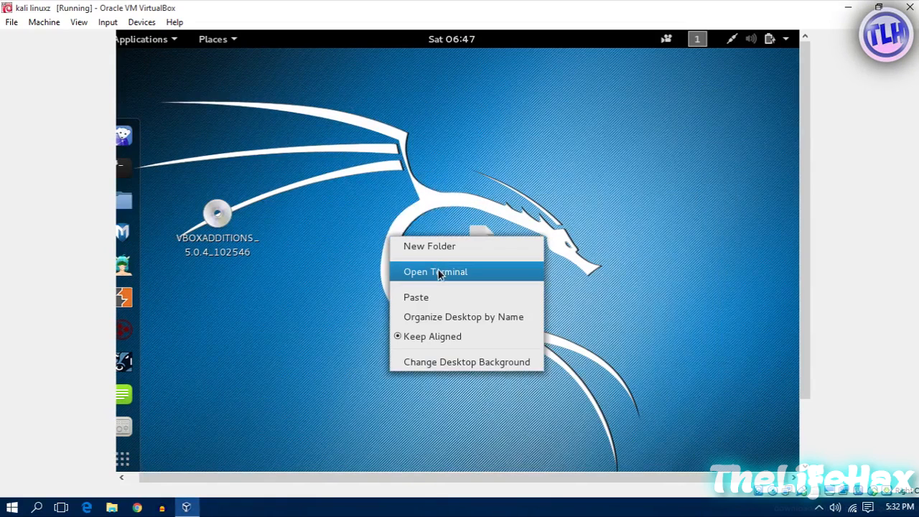
Step: Start a root terminal from the desktop and list the home folder showing VBoxLinuxAdditions.run
{"action": "left_click", "coordinate": [435, 271]}
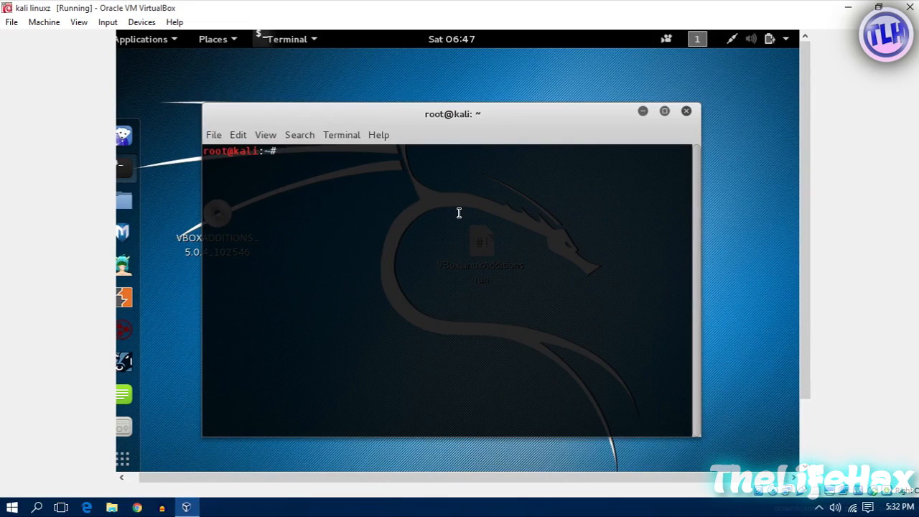
{"action": "type", "text": "ls"}
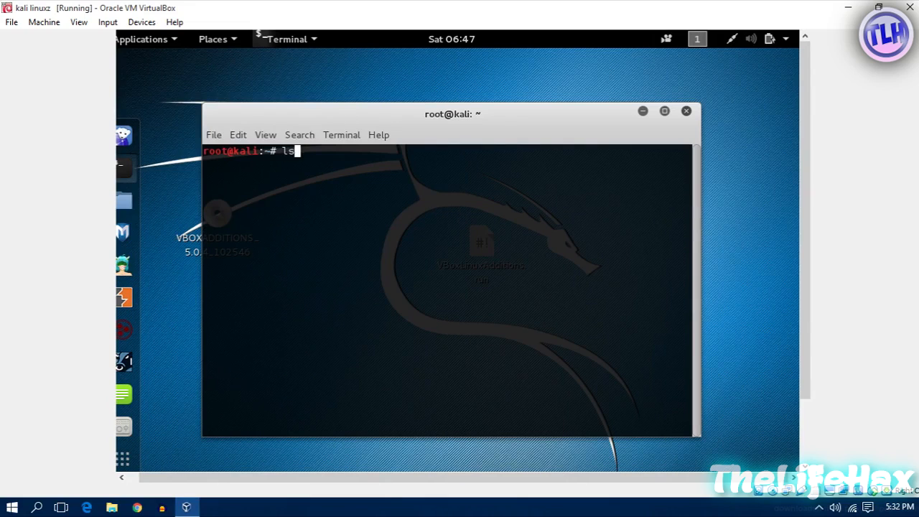
{"action": "key", "text": "Return"}
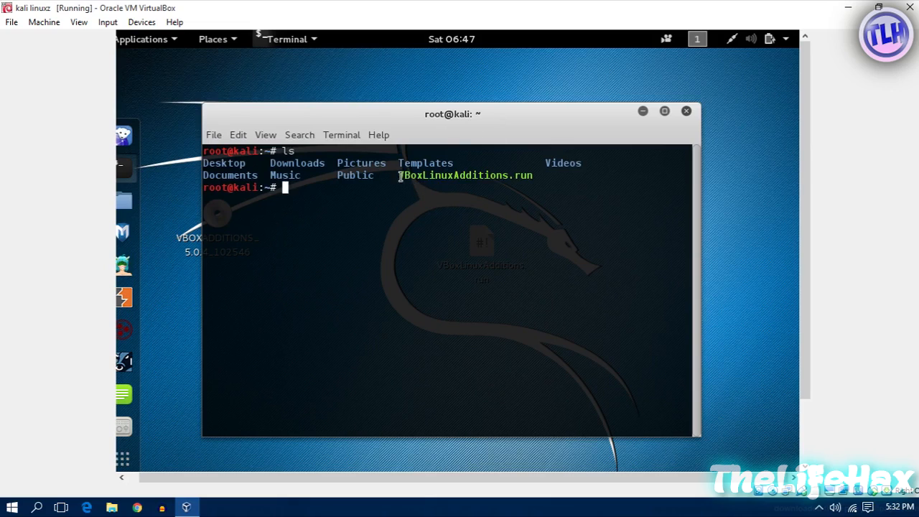
{"action": "double_click", "coordinate": [466, 175]}
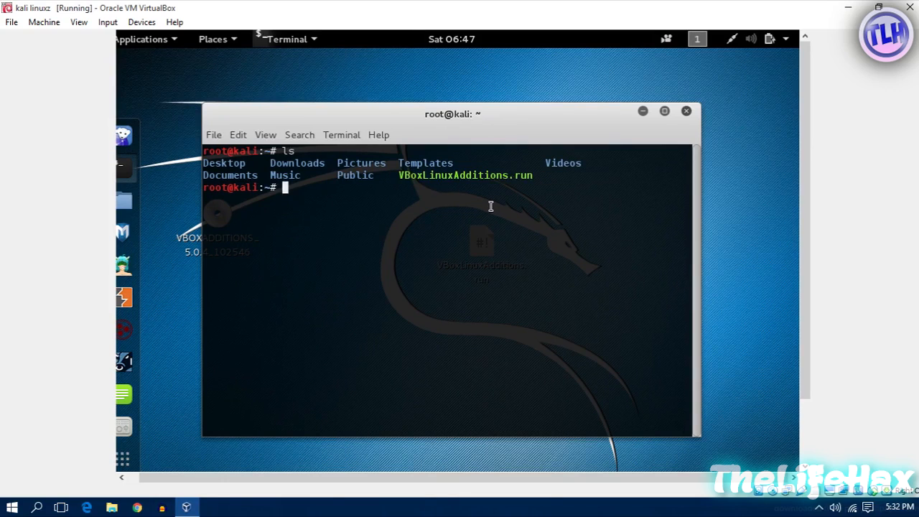
Step: Run sh ./VBoxLinuxAdditions.run in the terminal, pasting the installer's file name
{"action": "type", "text": "sh"}
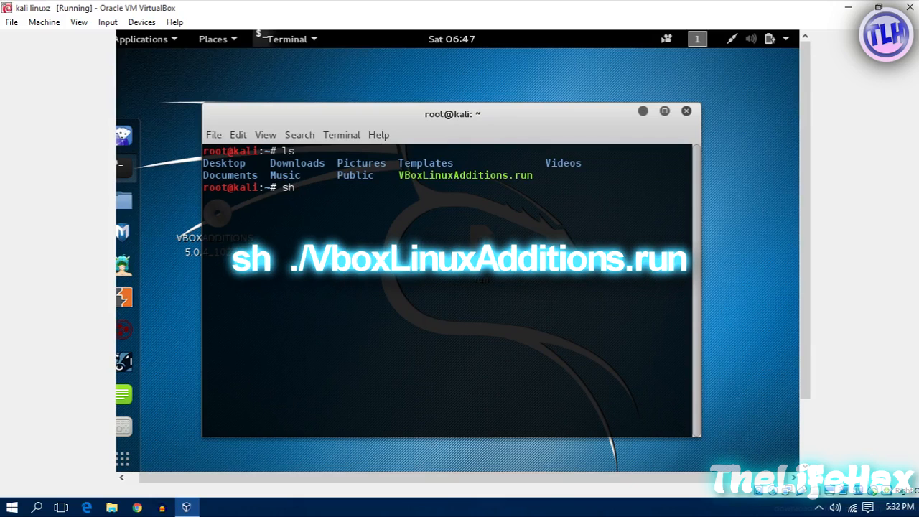
{"action": "type", "text": "./"}
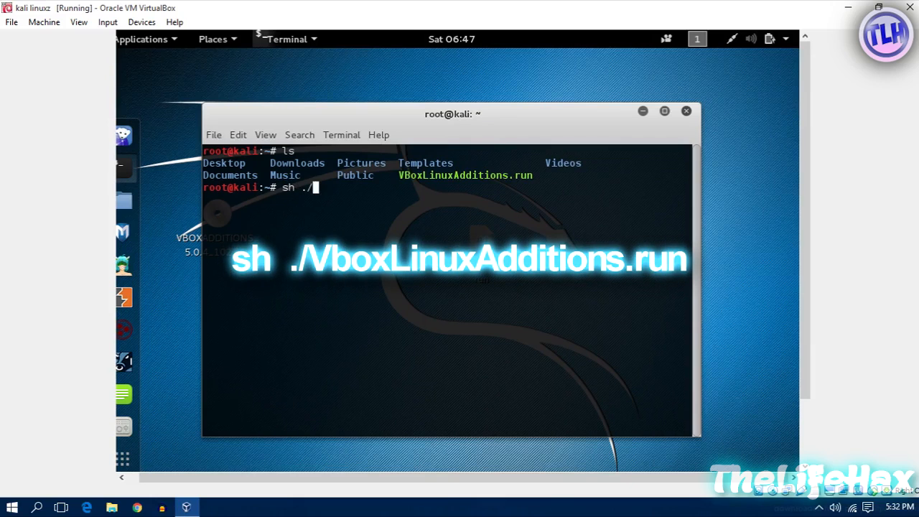
{"action": "type", "text": "V"}
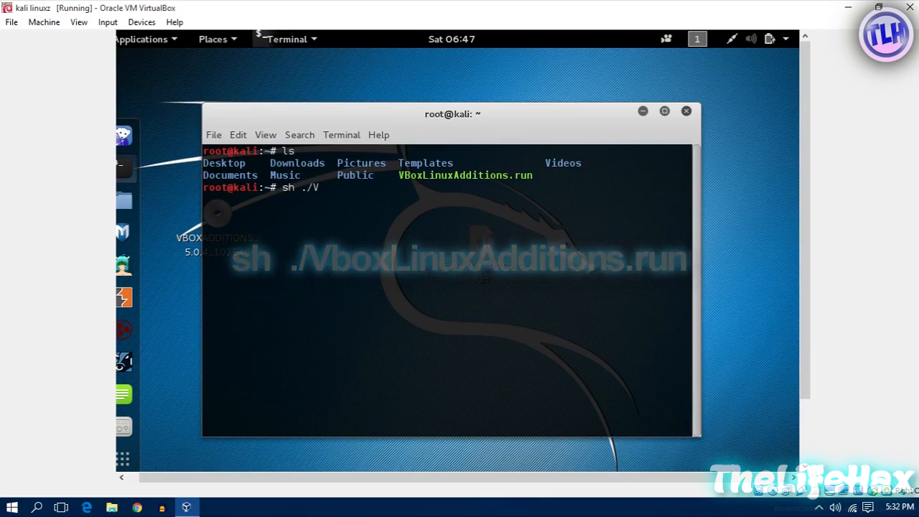
{"action": "key", "text": "BackSpace"}
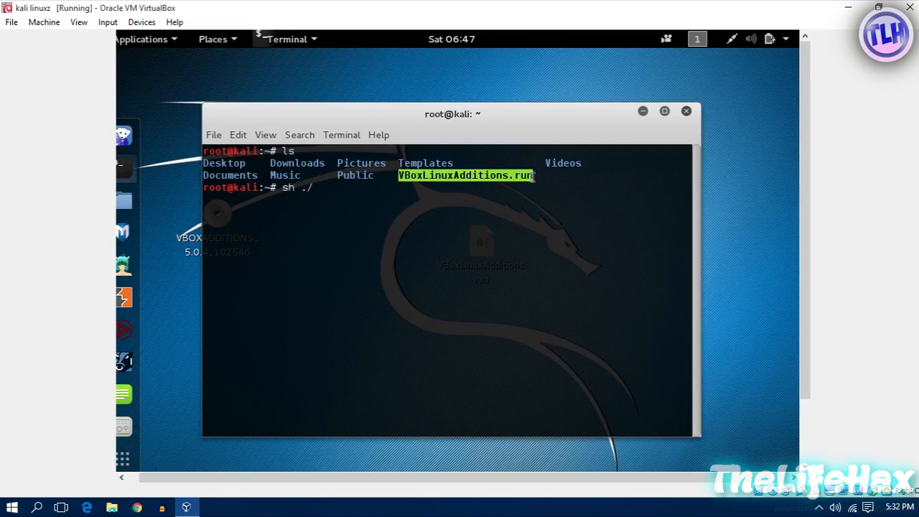
{"action": "right_click", "coordinate": [391, 222]}
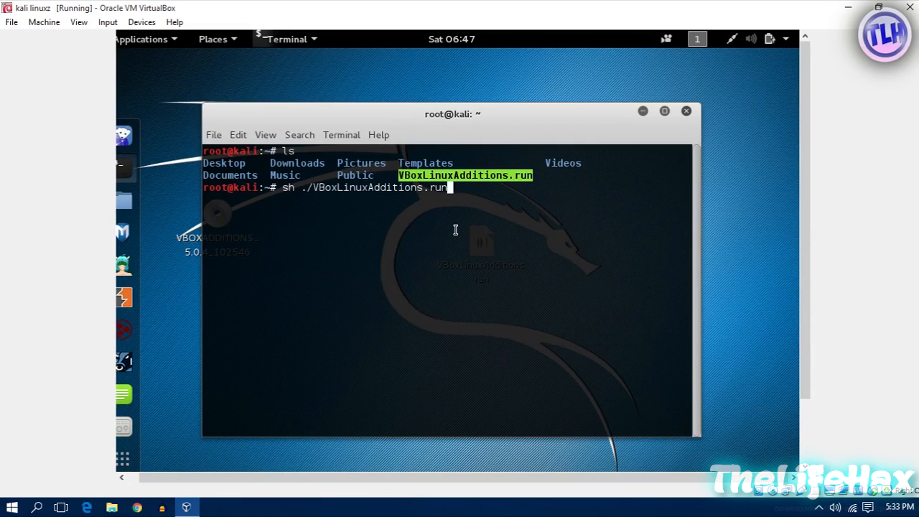
{"action": "key", "text": "Return"}
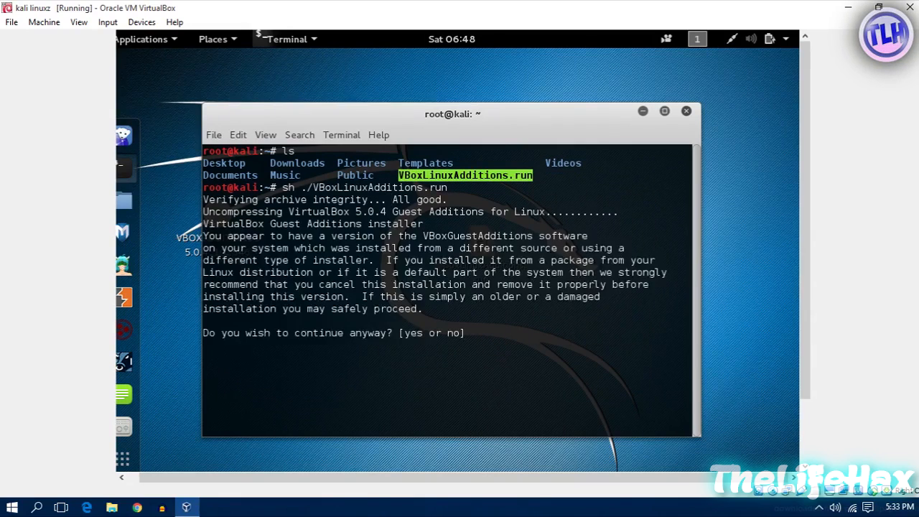
Step: Answer yes to continue and let the Guest Additions installation finish
{"action": "type", "text": "y"}
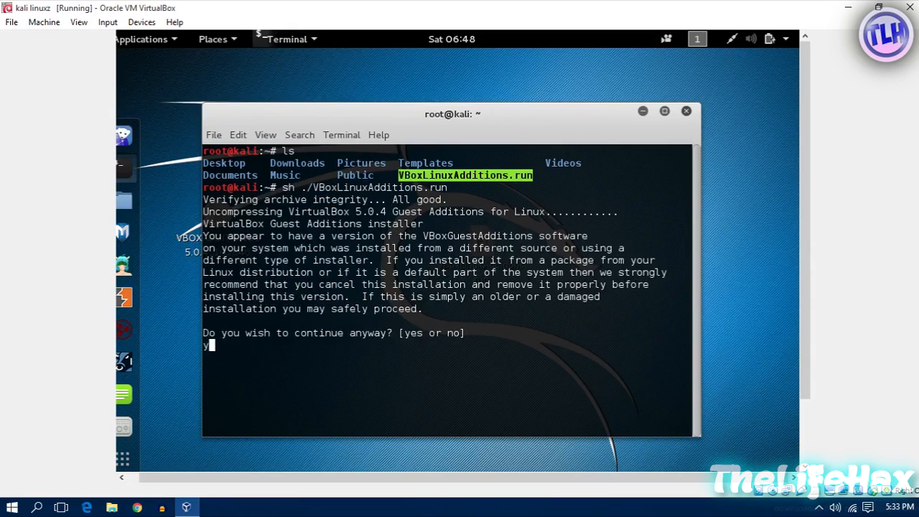
{"action": "type", "text": "es"}
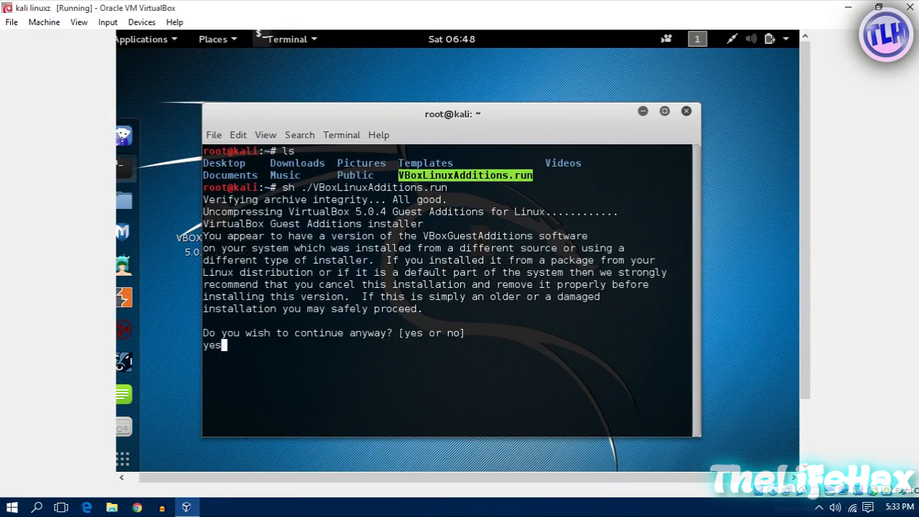
{"action": "key", "text": "Return"}
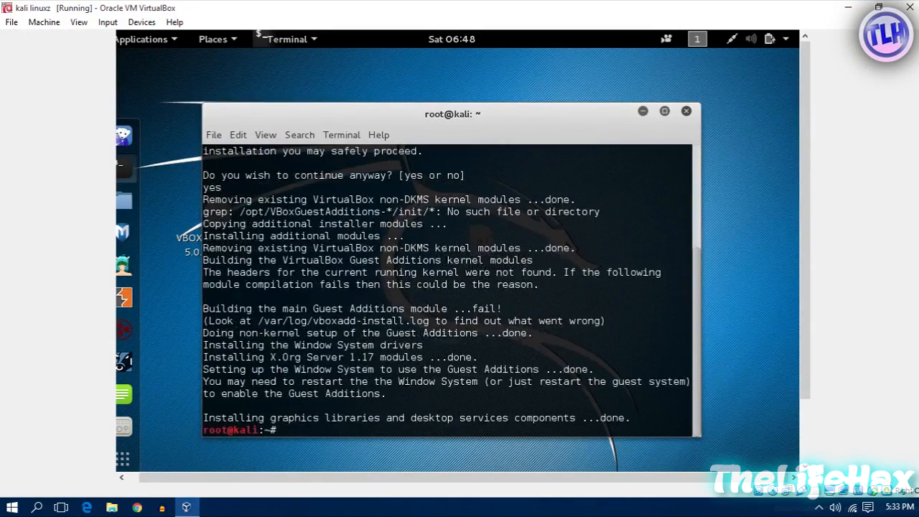
Step: Close the terminal and restart Kali from the top-right power menu, returning to the GRUB boot menu
{"action": "left_click", "coordinate": [687, 111]}
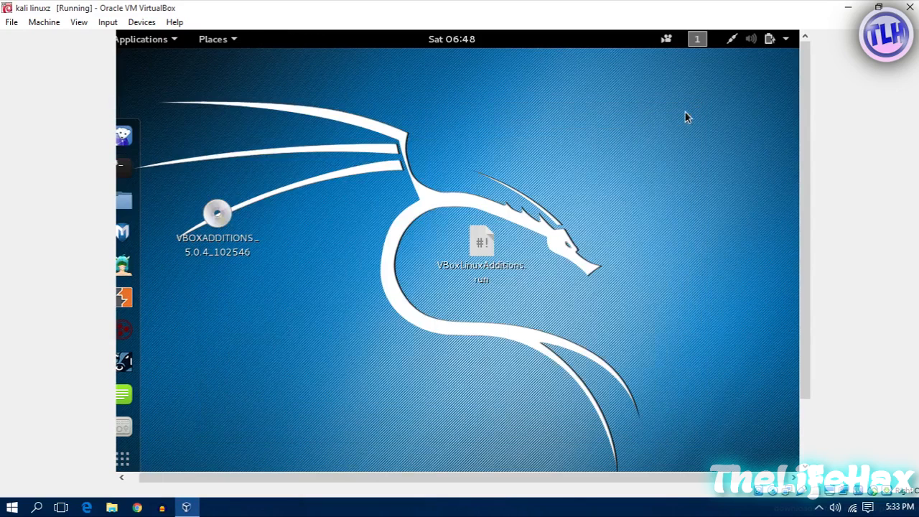
{"action": "left_click", "coordinate": [770, 39]}
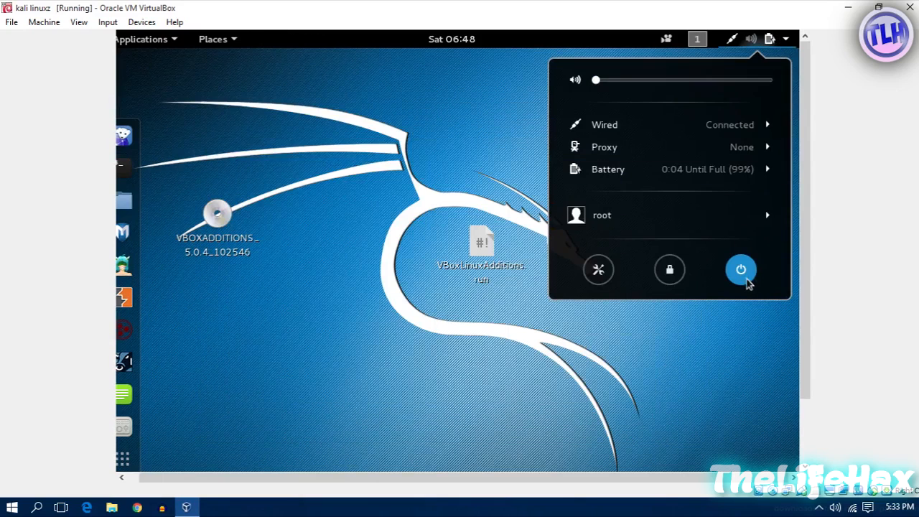
{"action": "left_click", "coordinate": [742, 270]}
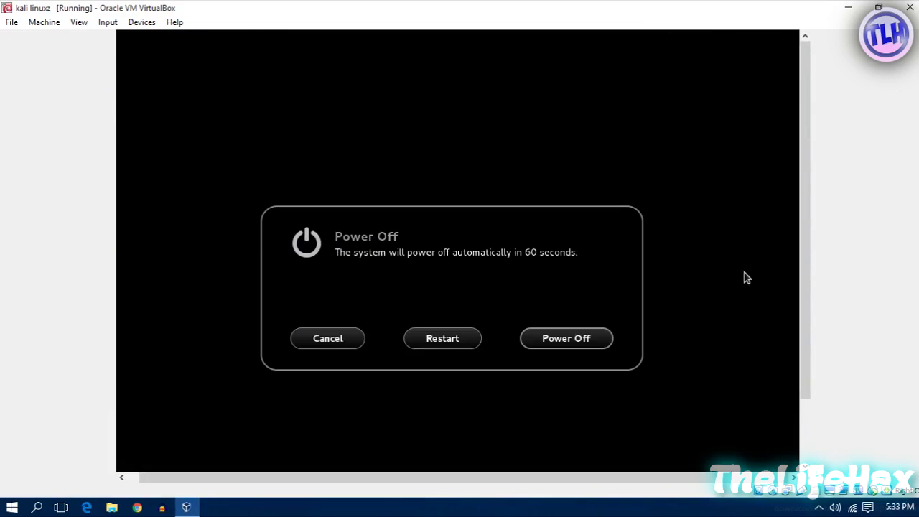
{"action": "left_click", "coordinate": [443, 339]}
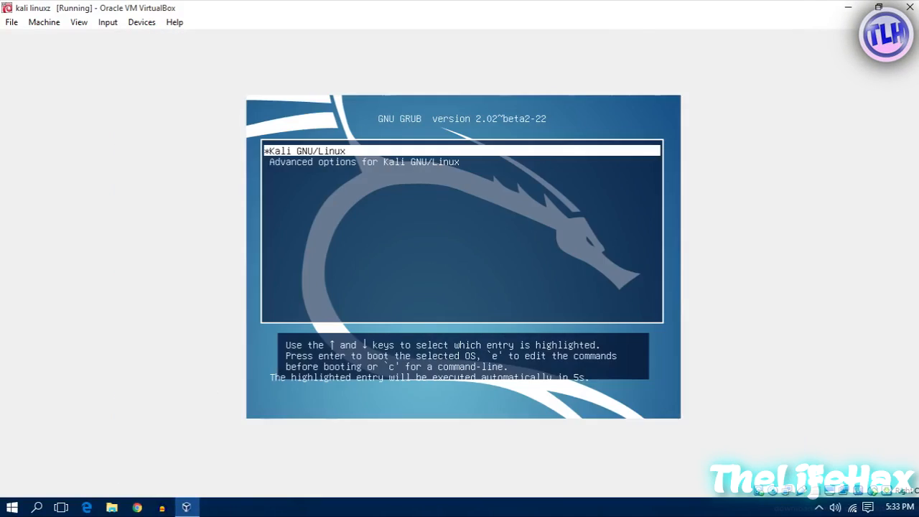
{"action": "key", "text": "Return"}
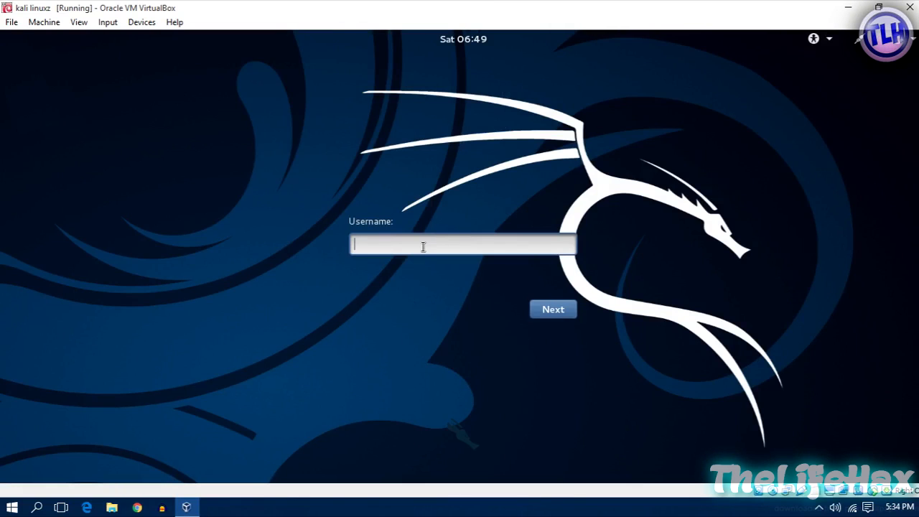
Step: Enter the username and password to sign in to the Kali desktop
{"action": "left_click", "coordinate": [554, 309]}
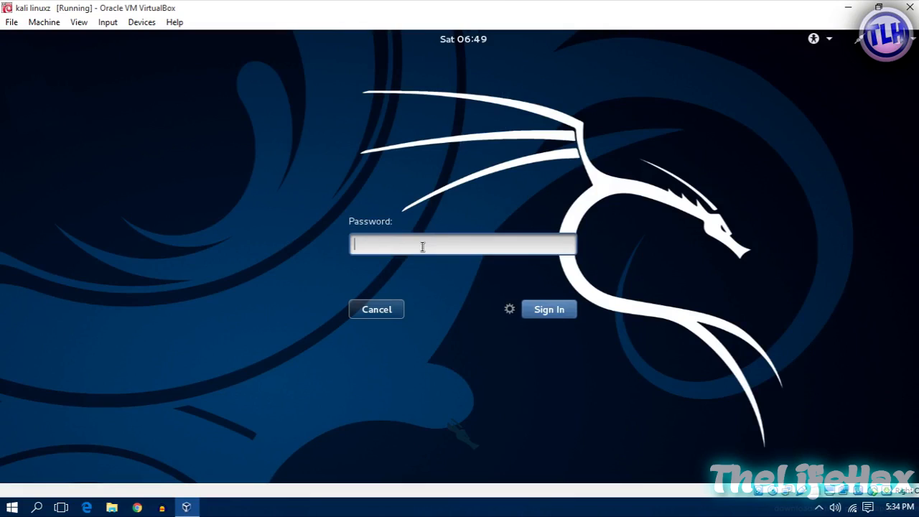
{"action": "left_click", "coordinate": [549, 309]}
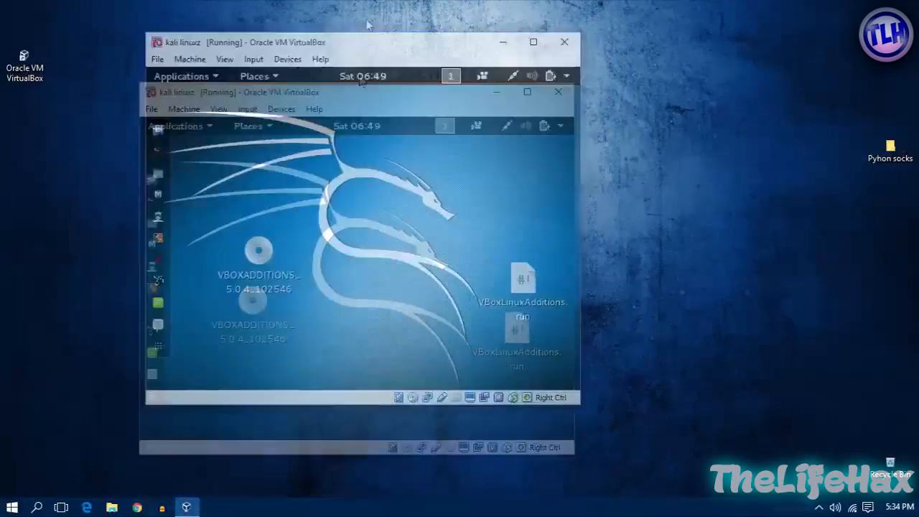
Step: Enable View > Auto-resize Guest Display and restore the VM window down from maximized
{"action": "left_click", "coordinate": [533, 41]}
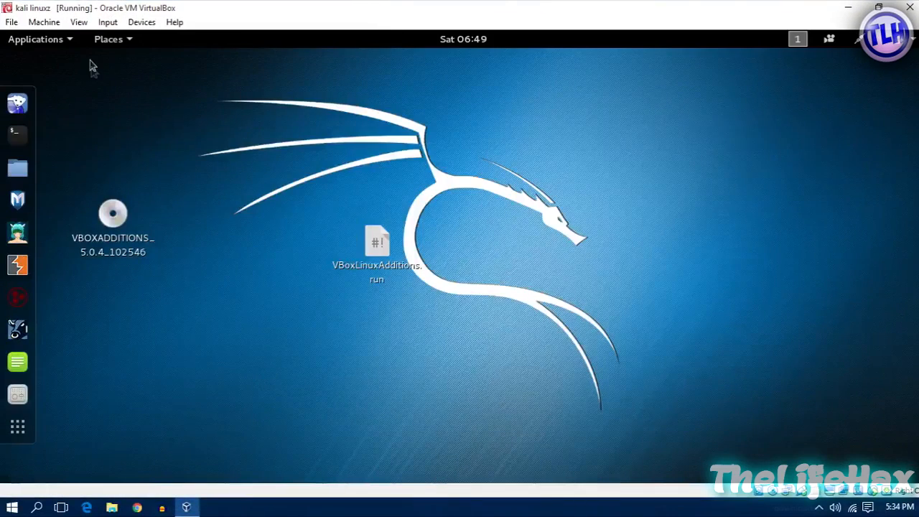
{"action": "mouse_move", "coordinate": [108, 21]}
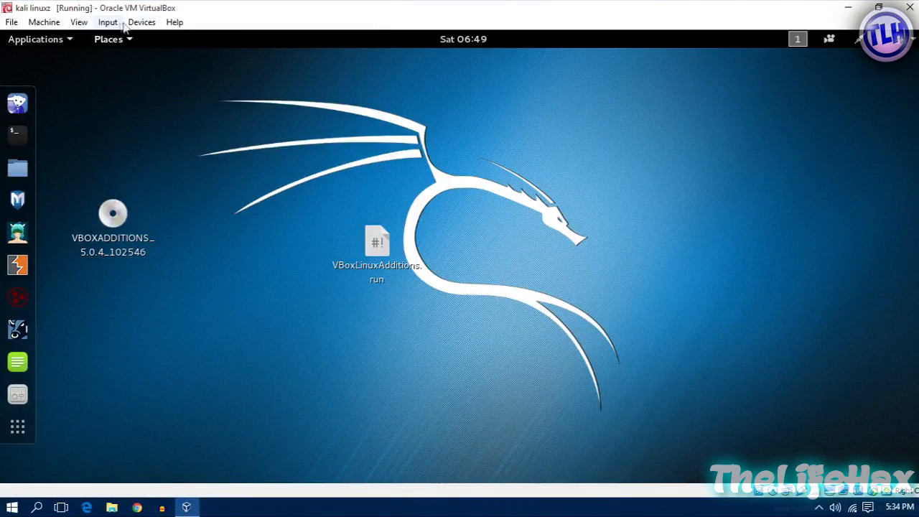
{"action": "mouse_move", "coordinate": [281, 258]}
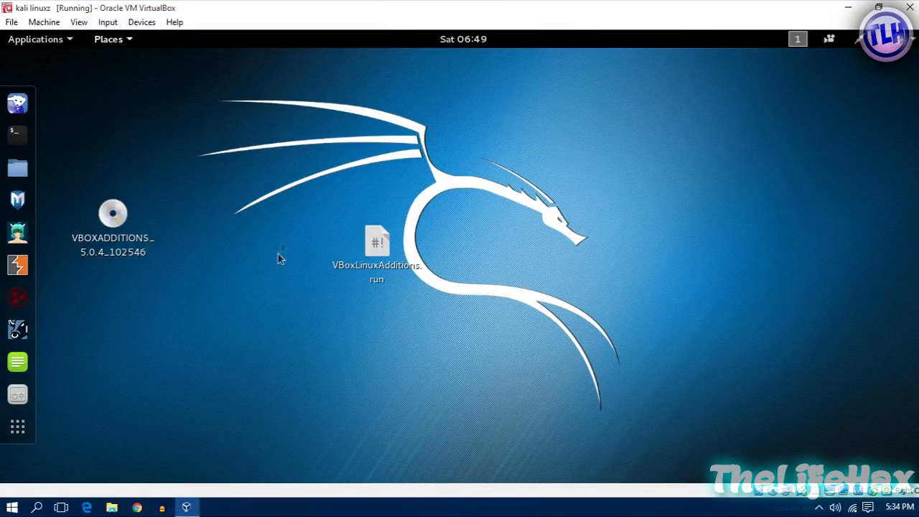
{"action": "left_click", "coordinate": [79, 22]}
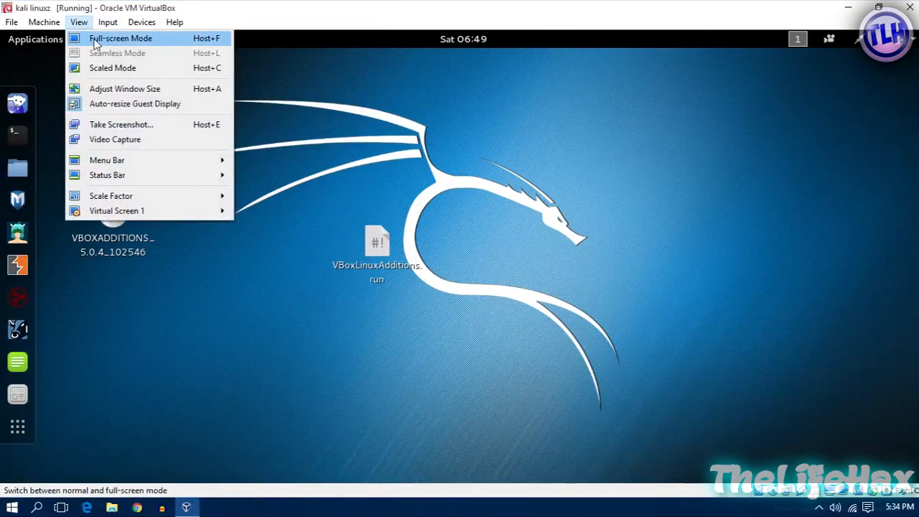
{"action": "left_click", "coordinate": [366, 168]}
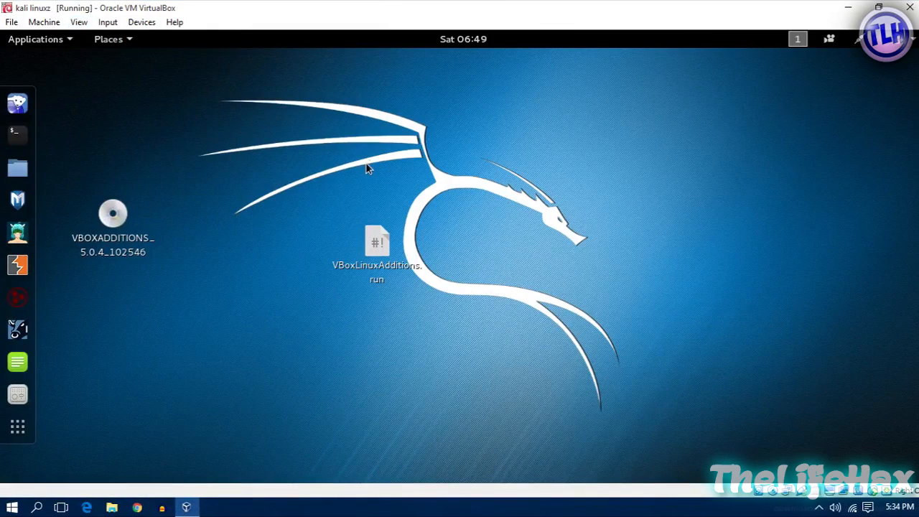
{"action": "mouse_move", "coordinate": [143, 280]}
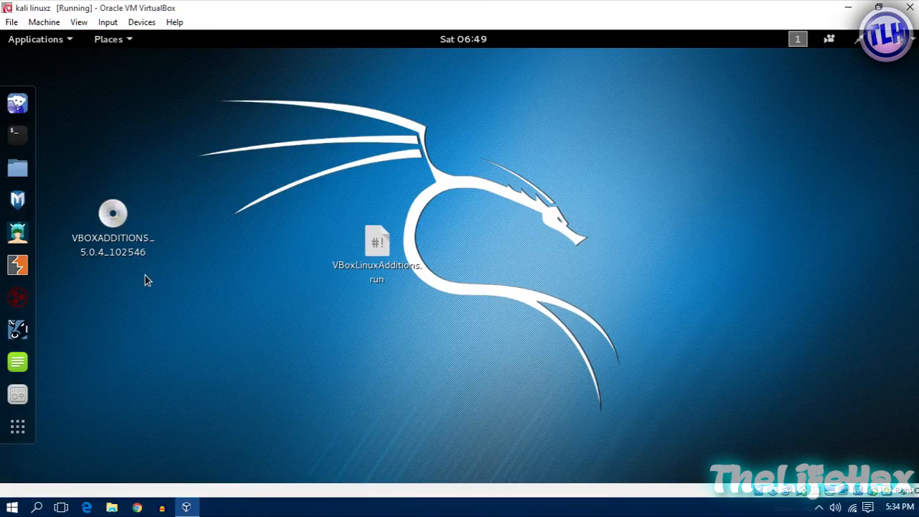
{"action": "mouse_move", "coordinate": [286, 228]}
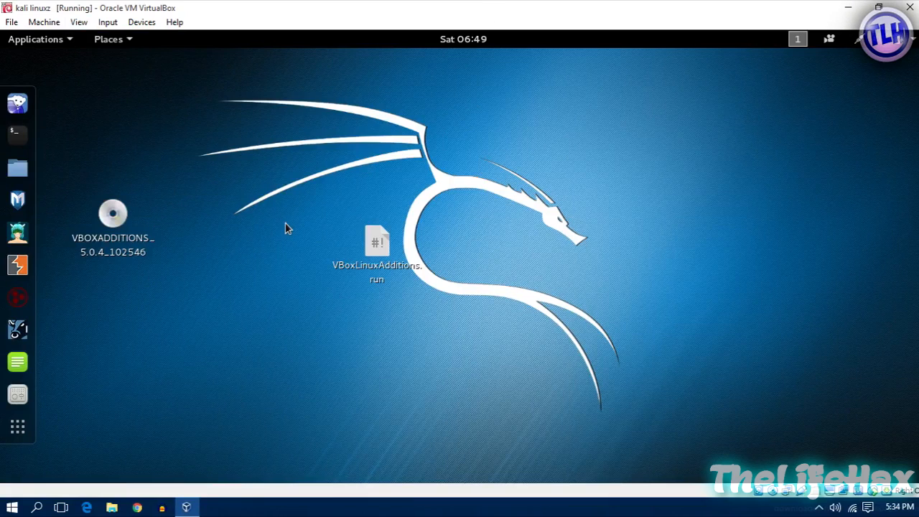
{"action": "mouse_move", "coordinate": [291, 208]}
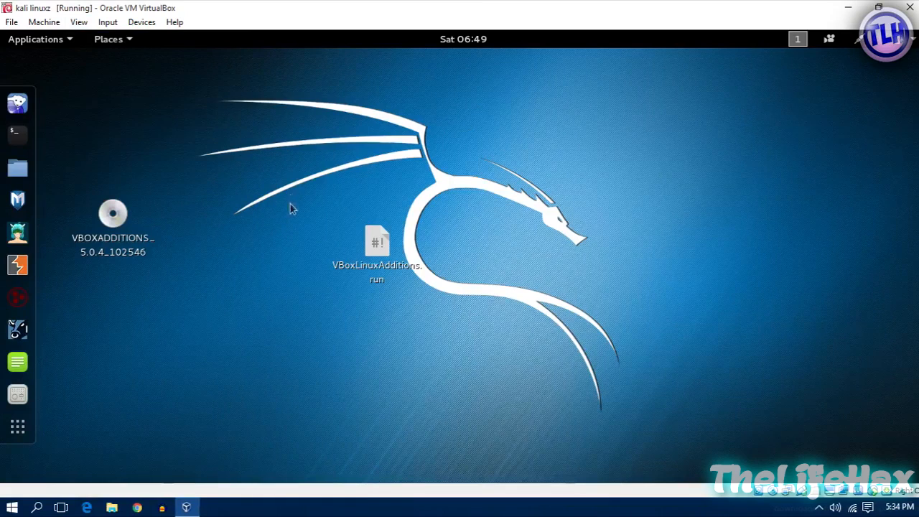
{"action": "mouse_move", "coordinate": [500, 50]}
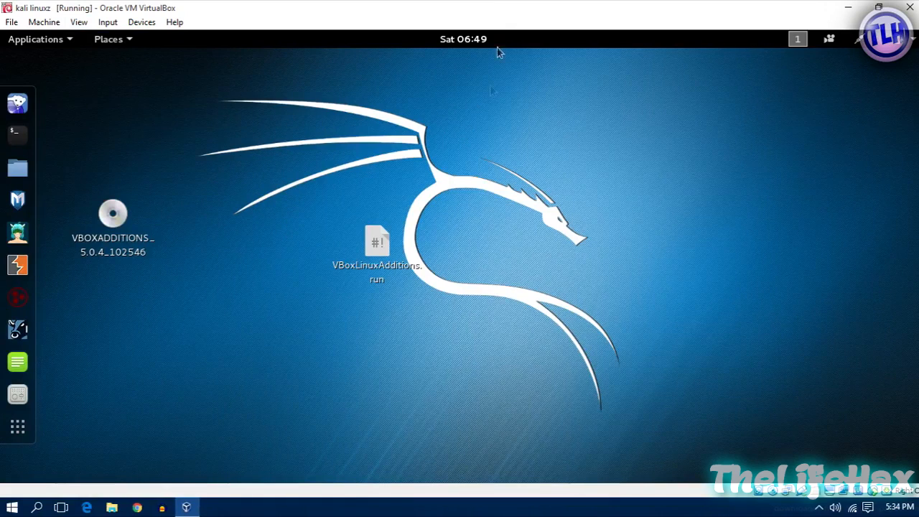
{"action": "left_click", "coordinate": [880, 9]}
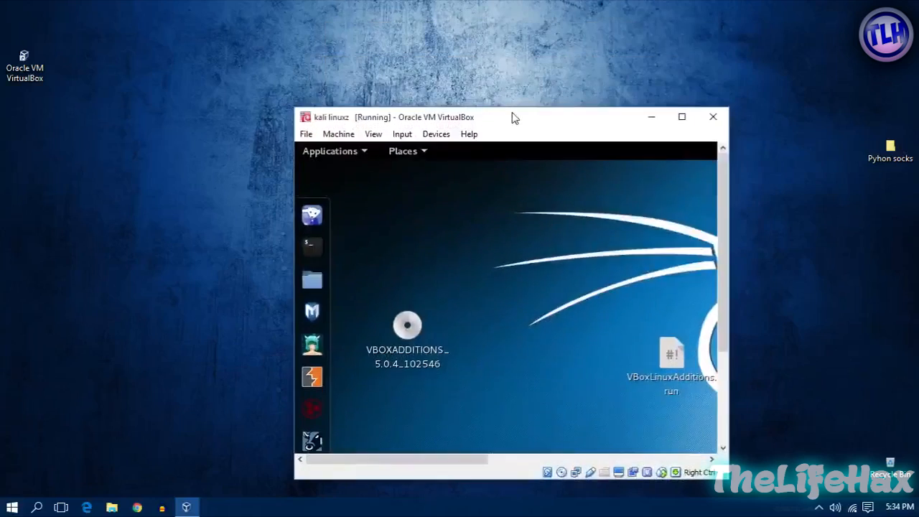
Step: Move the smaller VM window up-left, then maximize it again with the Kali desktop filling it
{"action": "left_click_drag", "start_coordinate": [514, 118], "coordinate": [405, 67]}
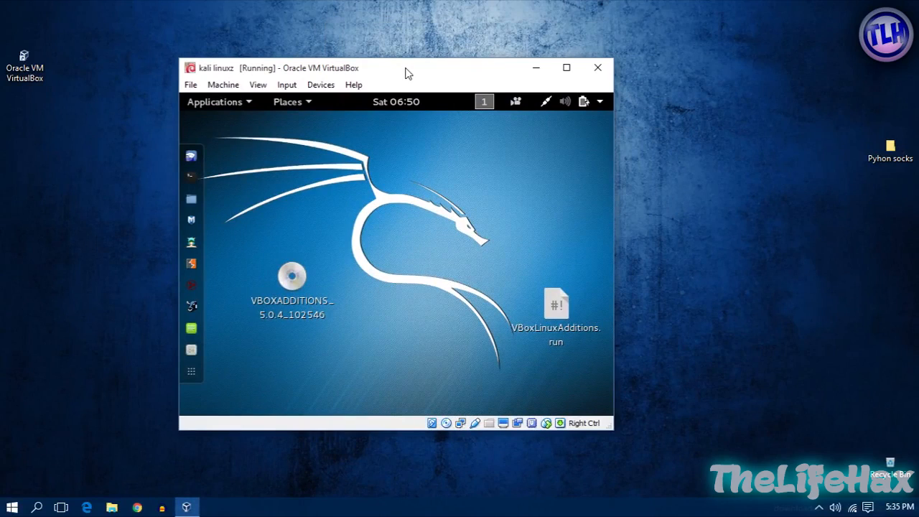
{"action": "left_click", "coordinate": [567, 67]}
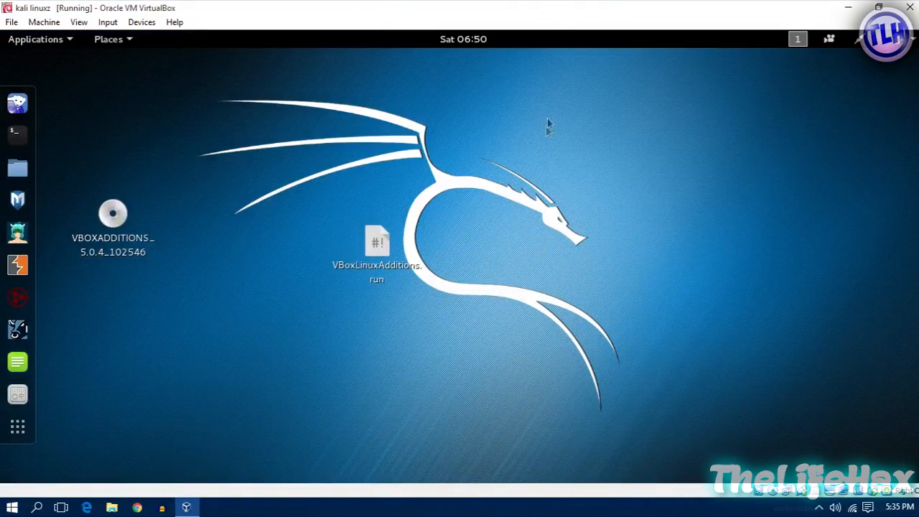
{"action": "mouse_move", "coordinate": [514, 204]}
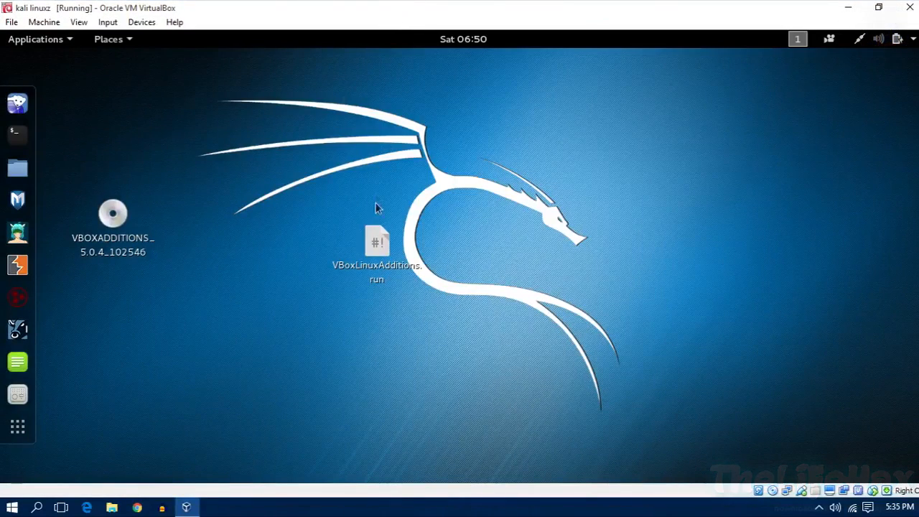
{"action": "mouse_move", "coordinate": [434, 190]}
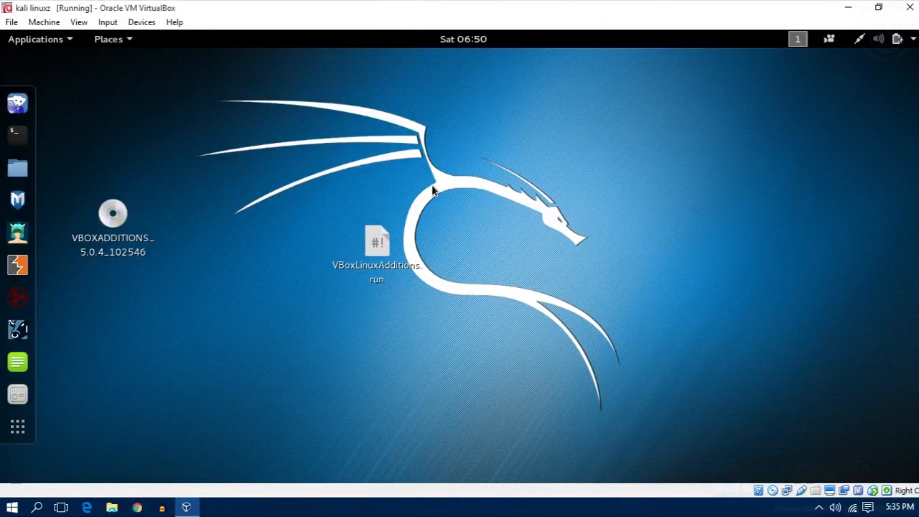